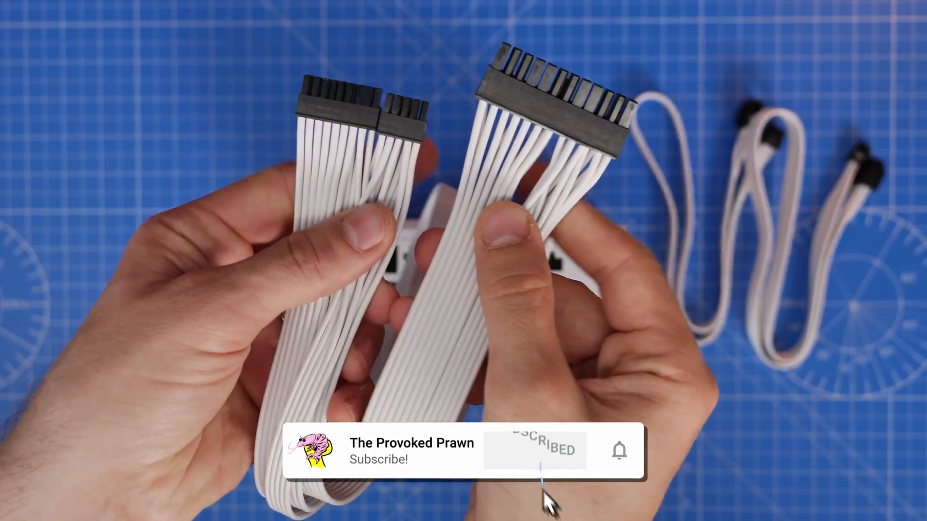
left_click(534, 450)
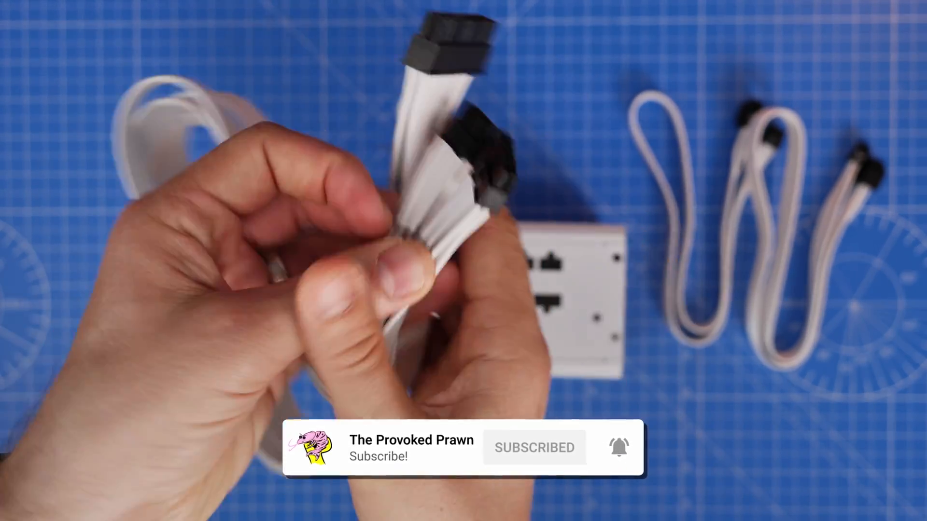